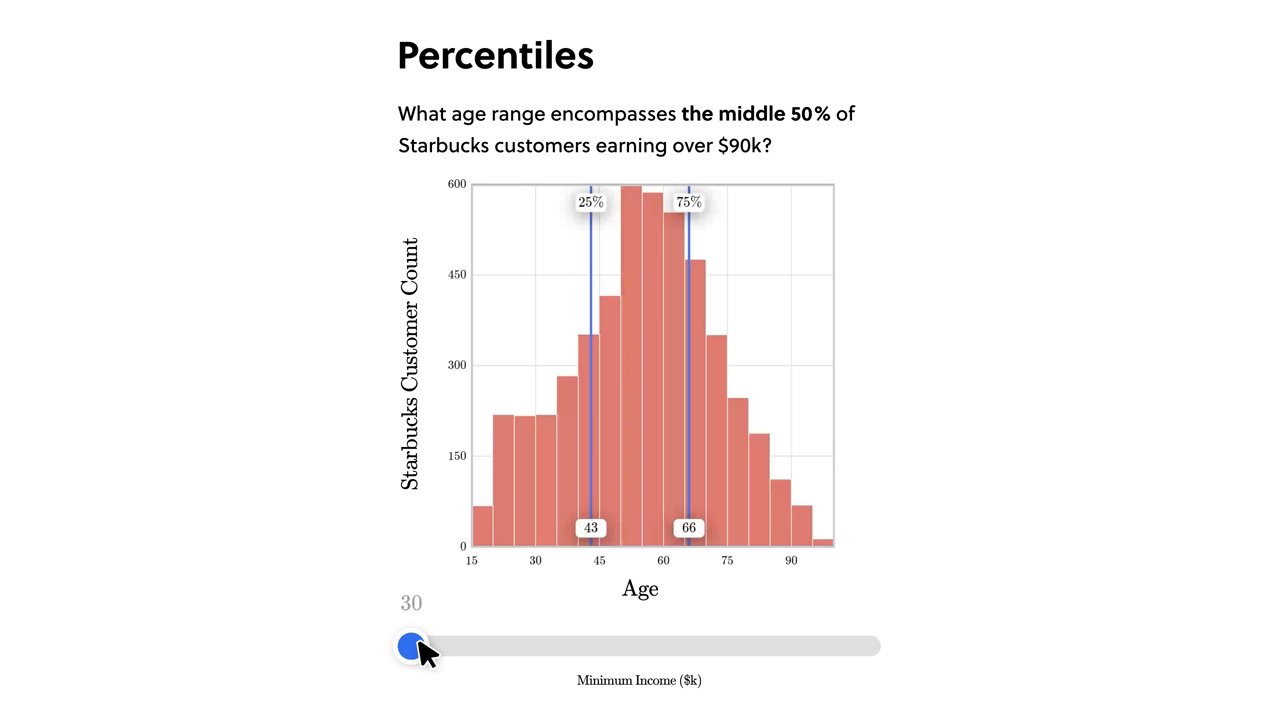
Raise the Minimum Income slider so the 25% and 75% markers shift on the histogram.
drag(410, 644, 670, 644)
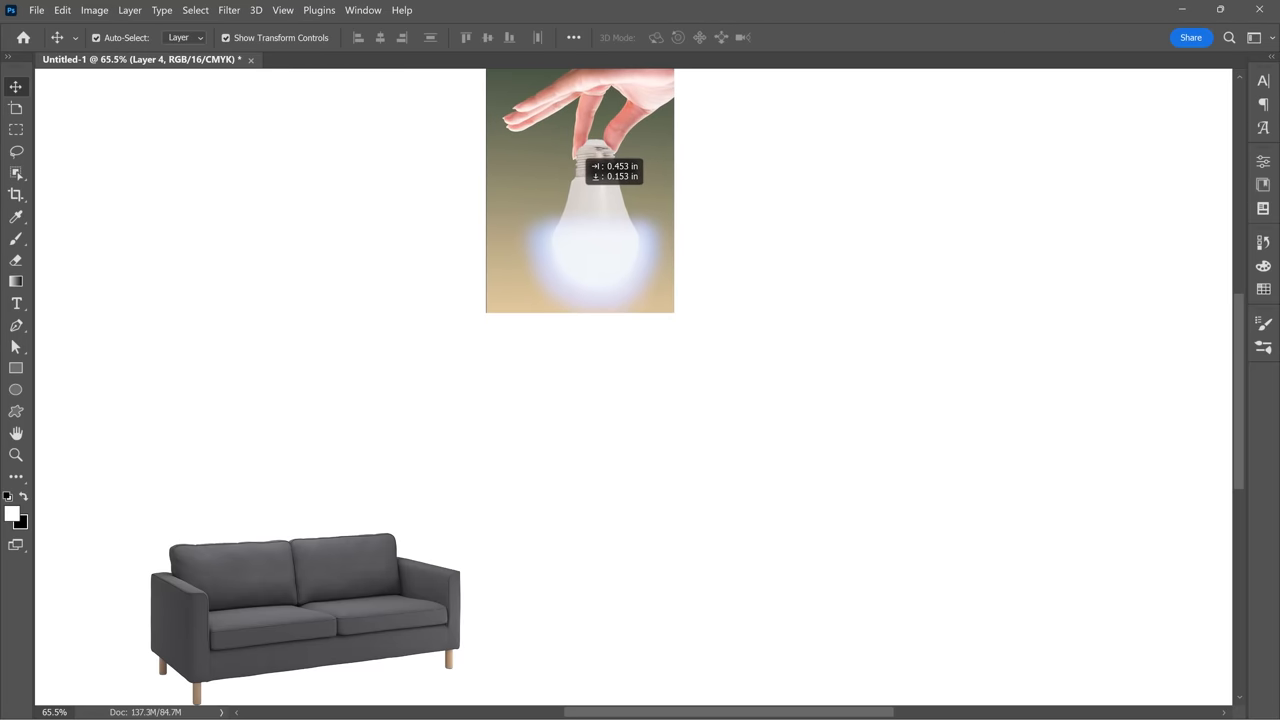
Reposition the light bulb photo on the canvas and pick the Line tool for red connectors.
drag(304, 610, 590, 580)
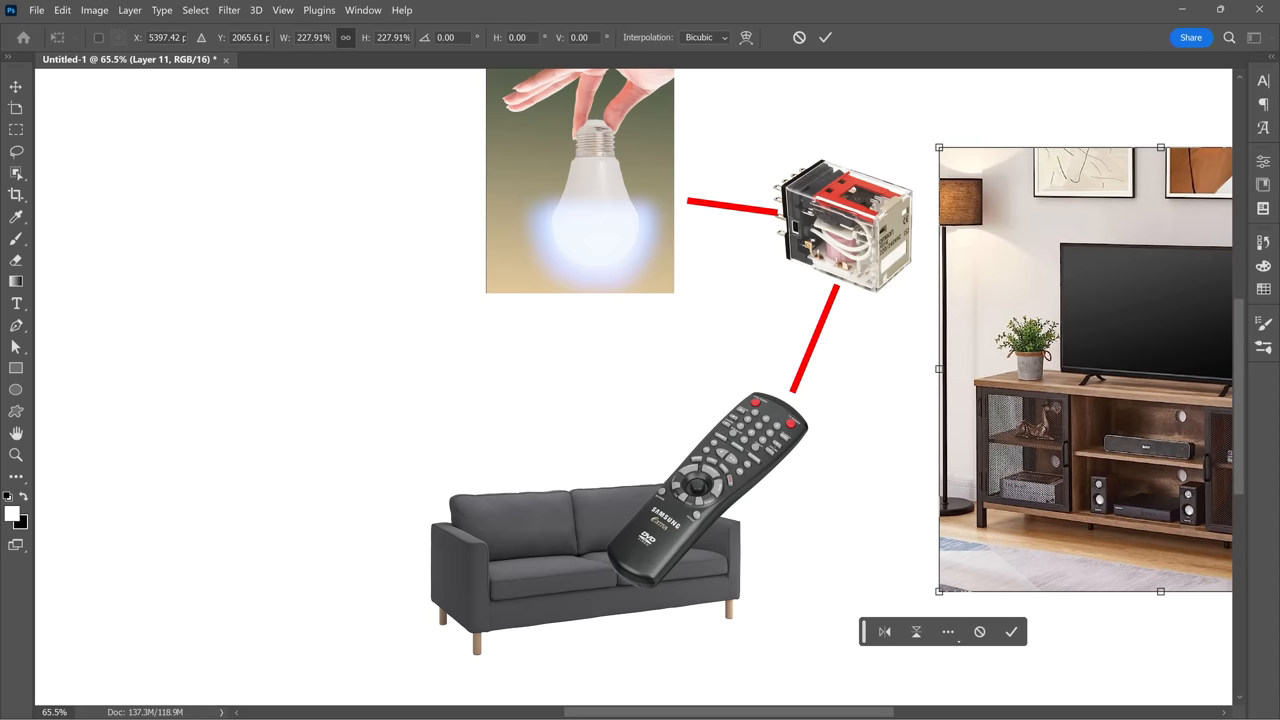
click(16, 304)
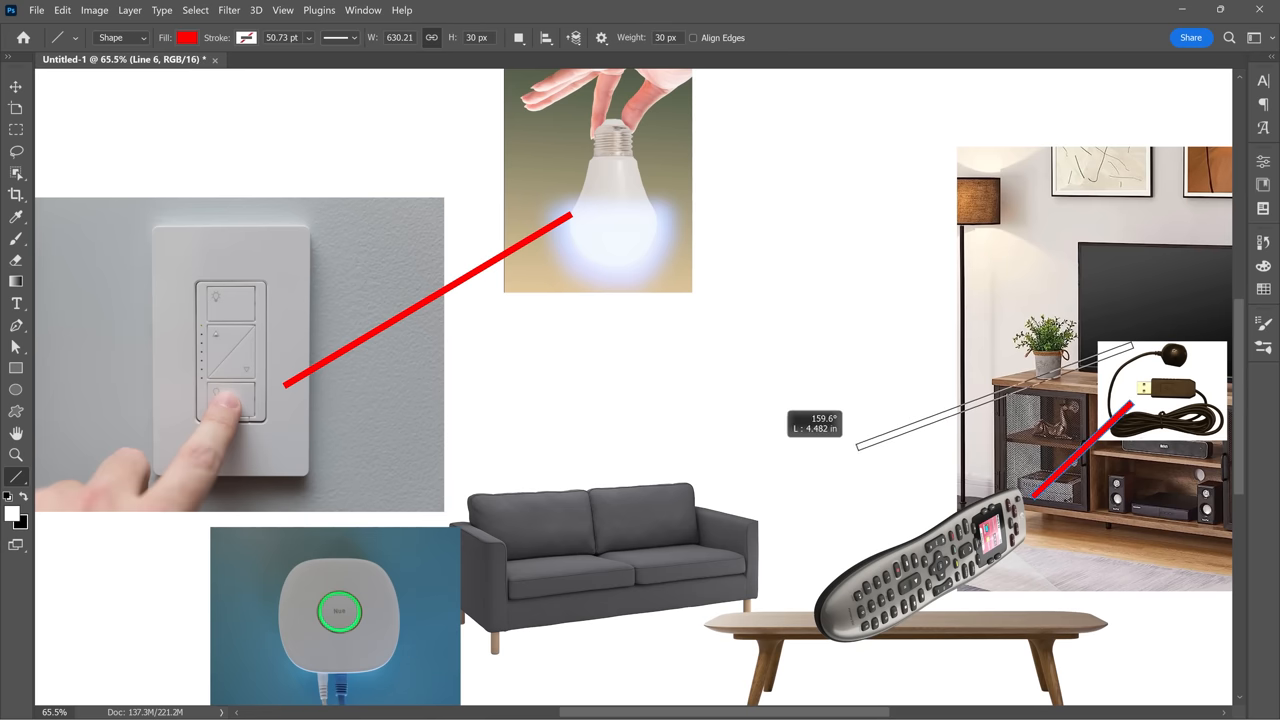
Draw a red line connecting the TV remote to the devices.
drag(240, 420, 350, 568)
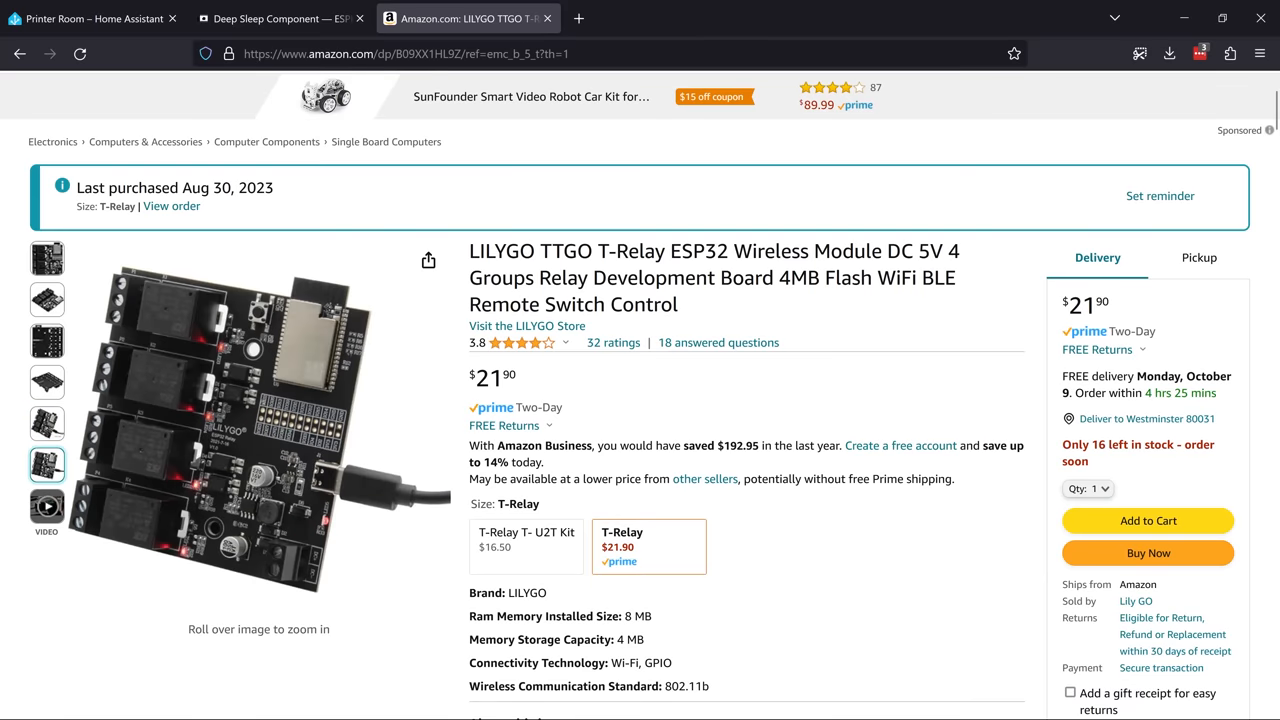
click(46, 504)
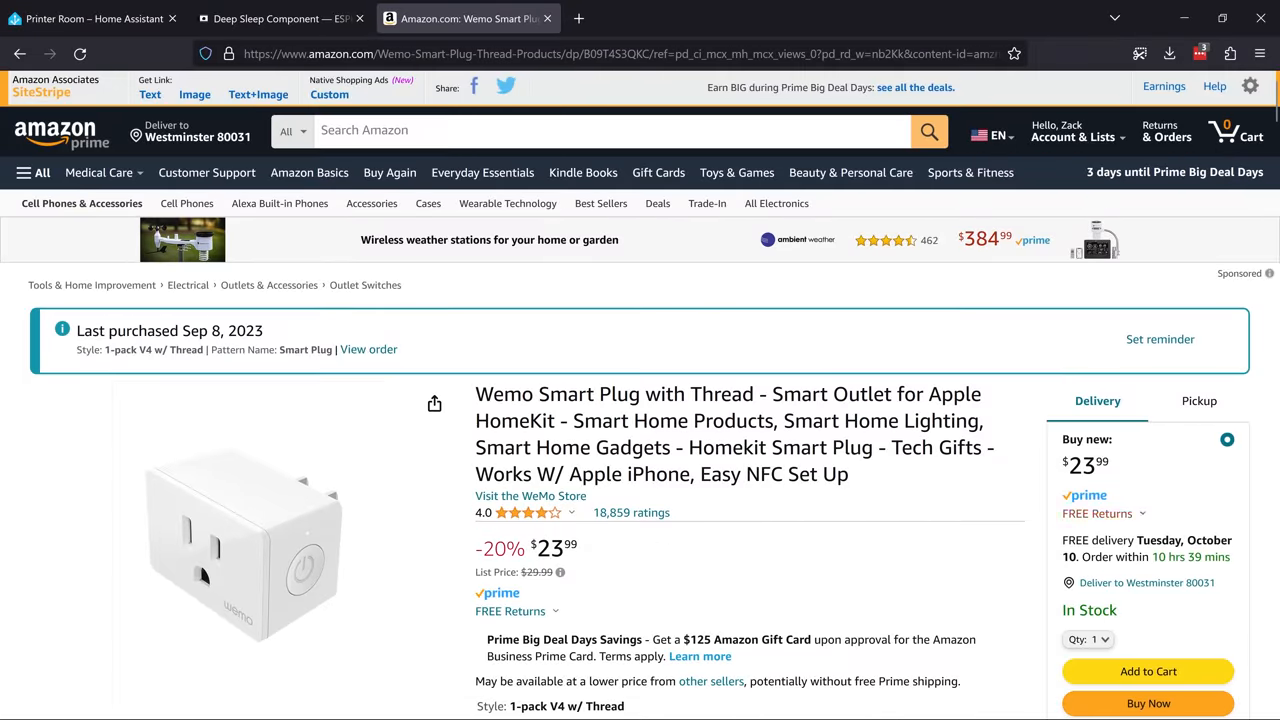
Scroll the Wemo Smart Plug listing down to its style options.
scroll(down, 3)
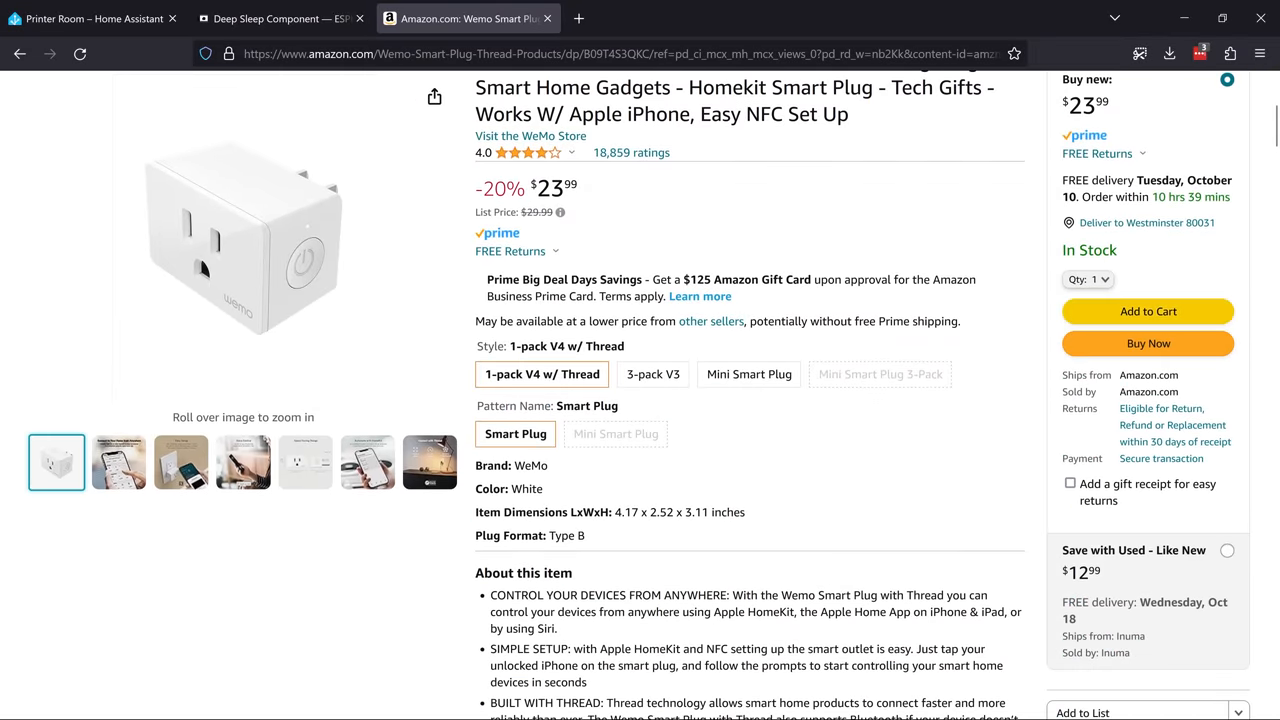